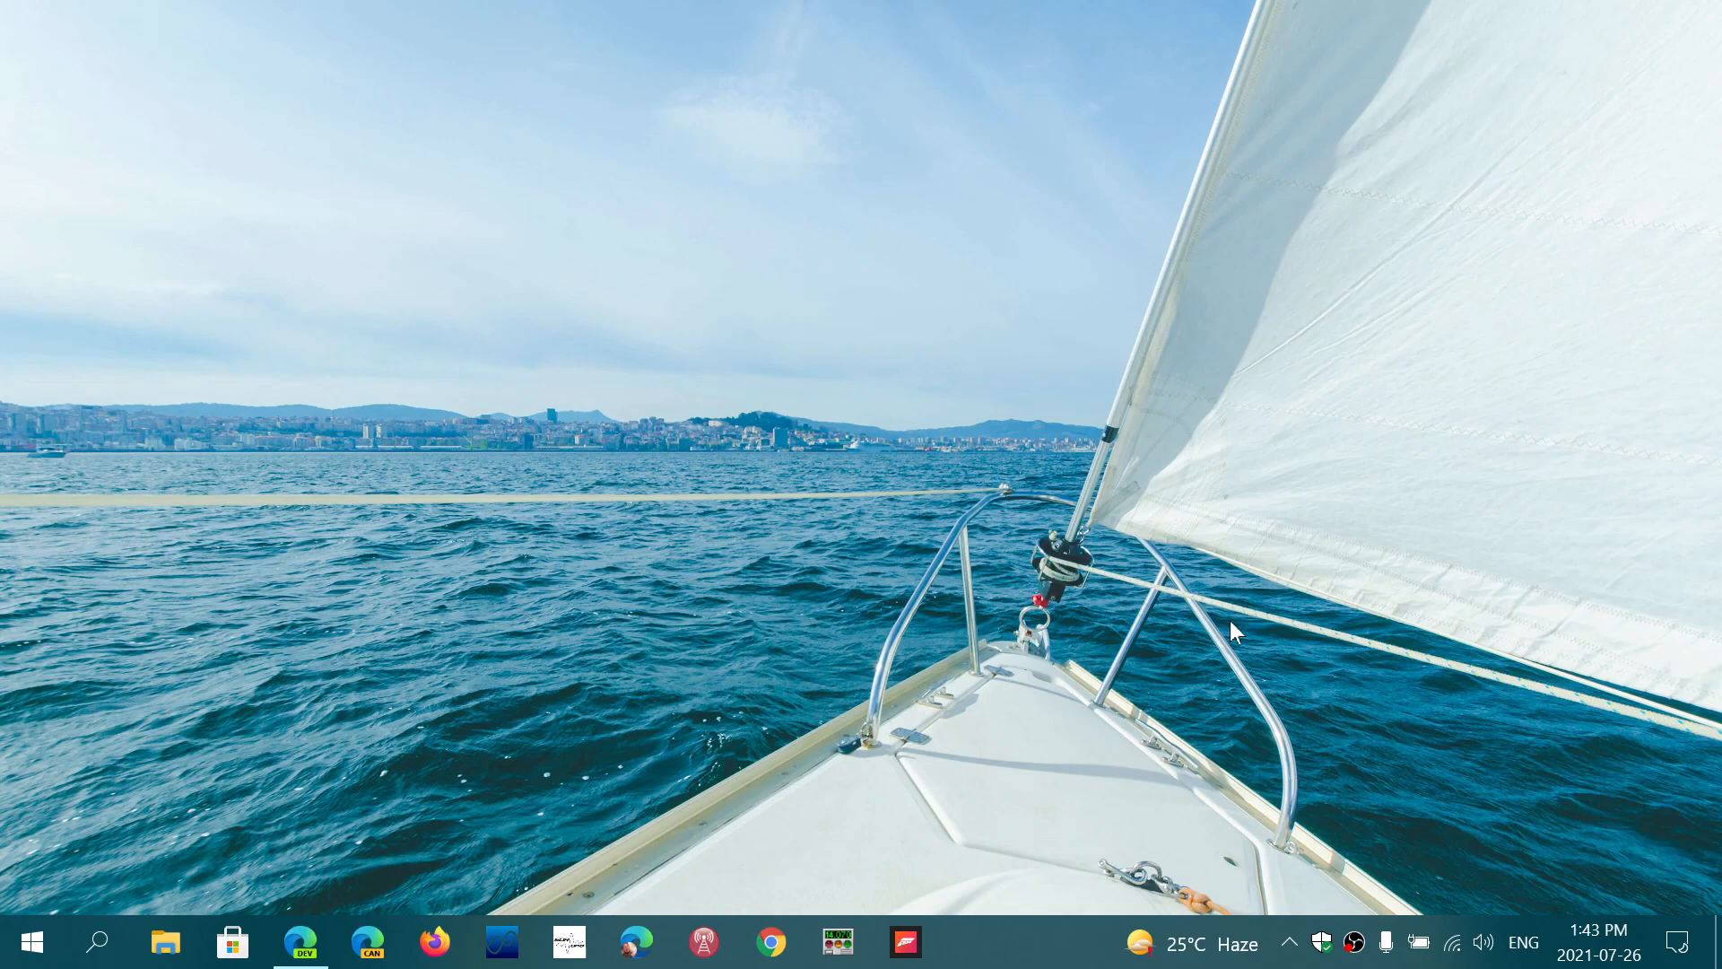
mouse_move(794, 667)
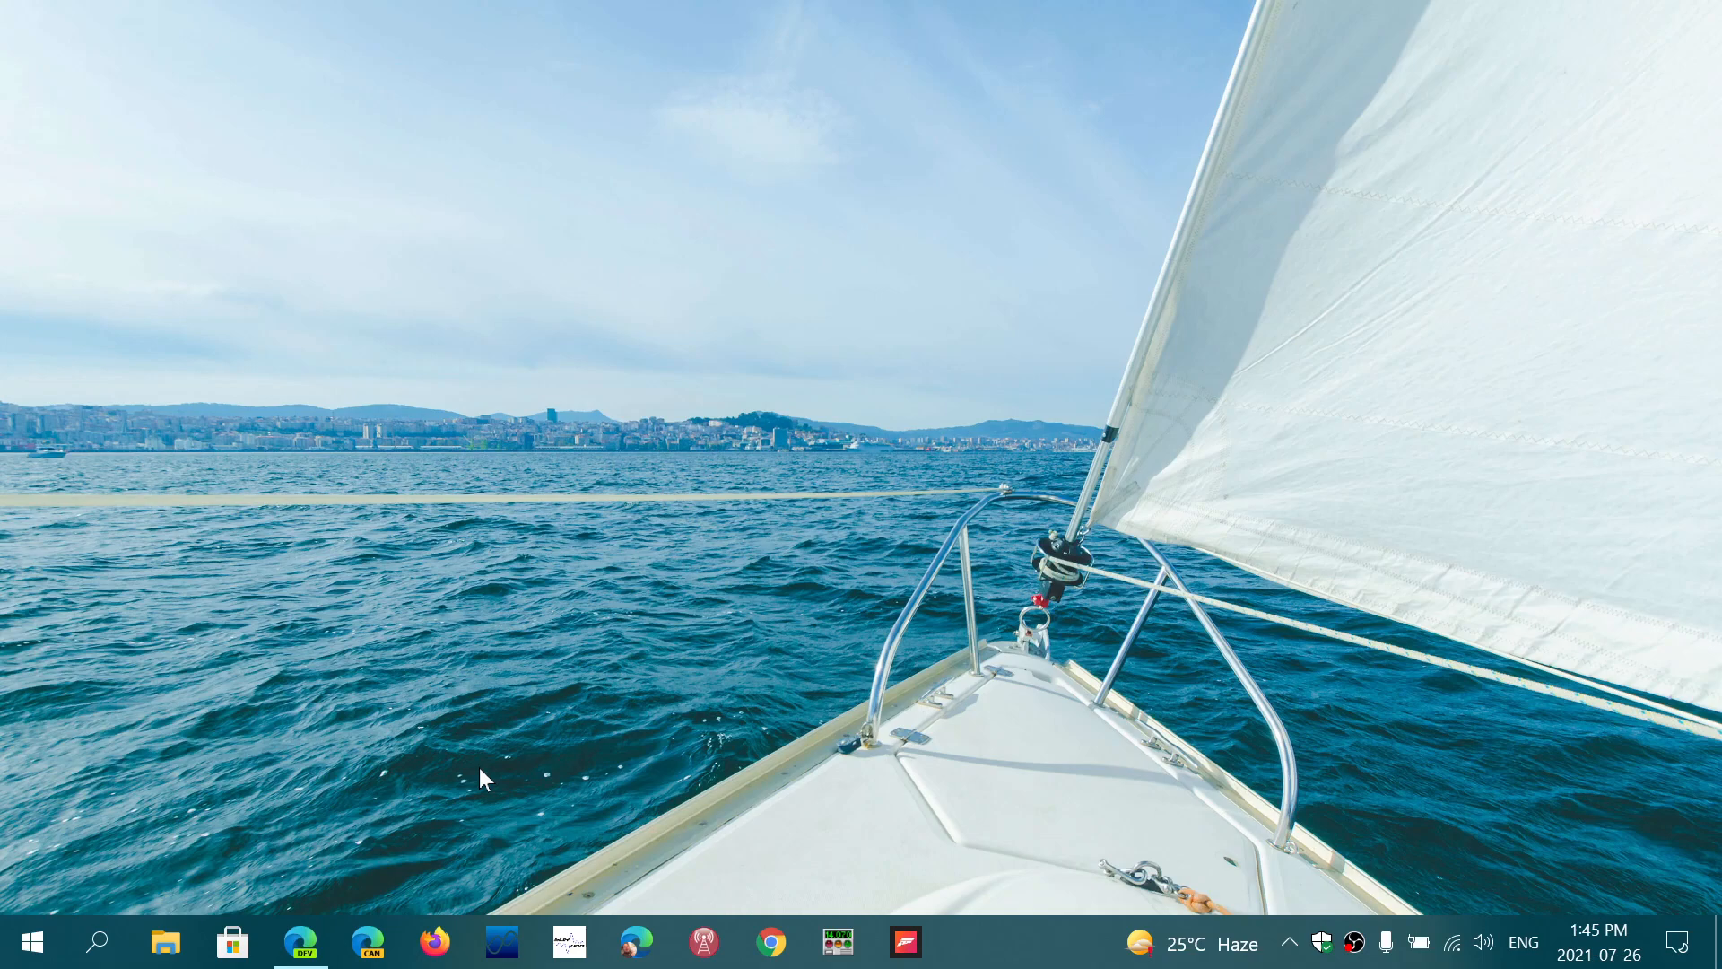
mouse_move(404, 755)
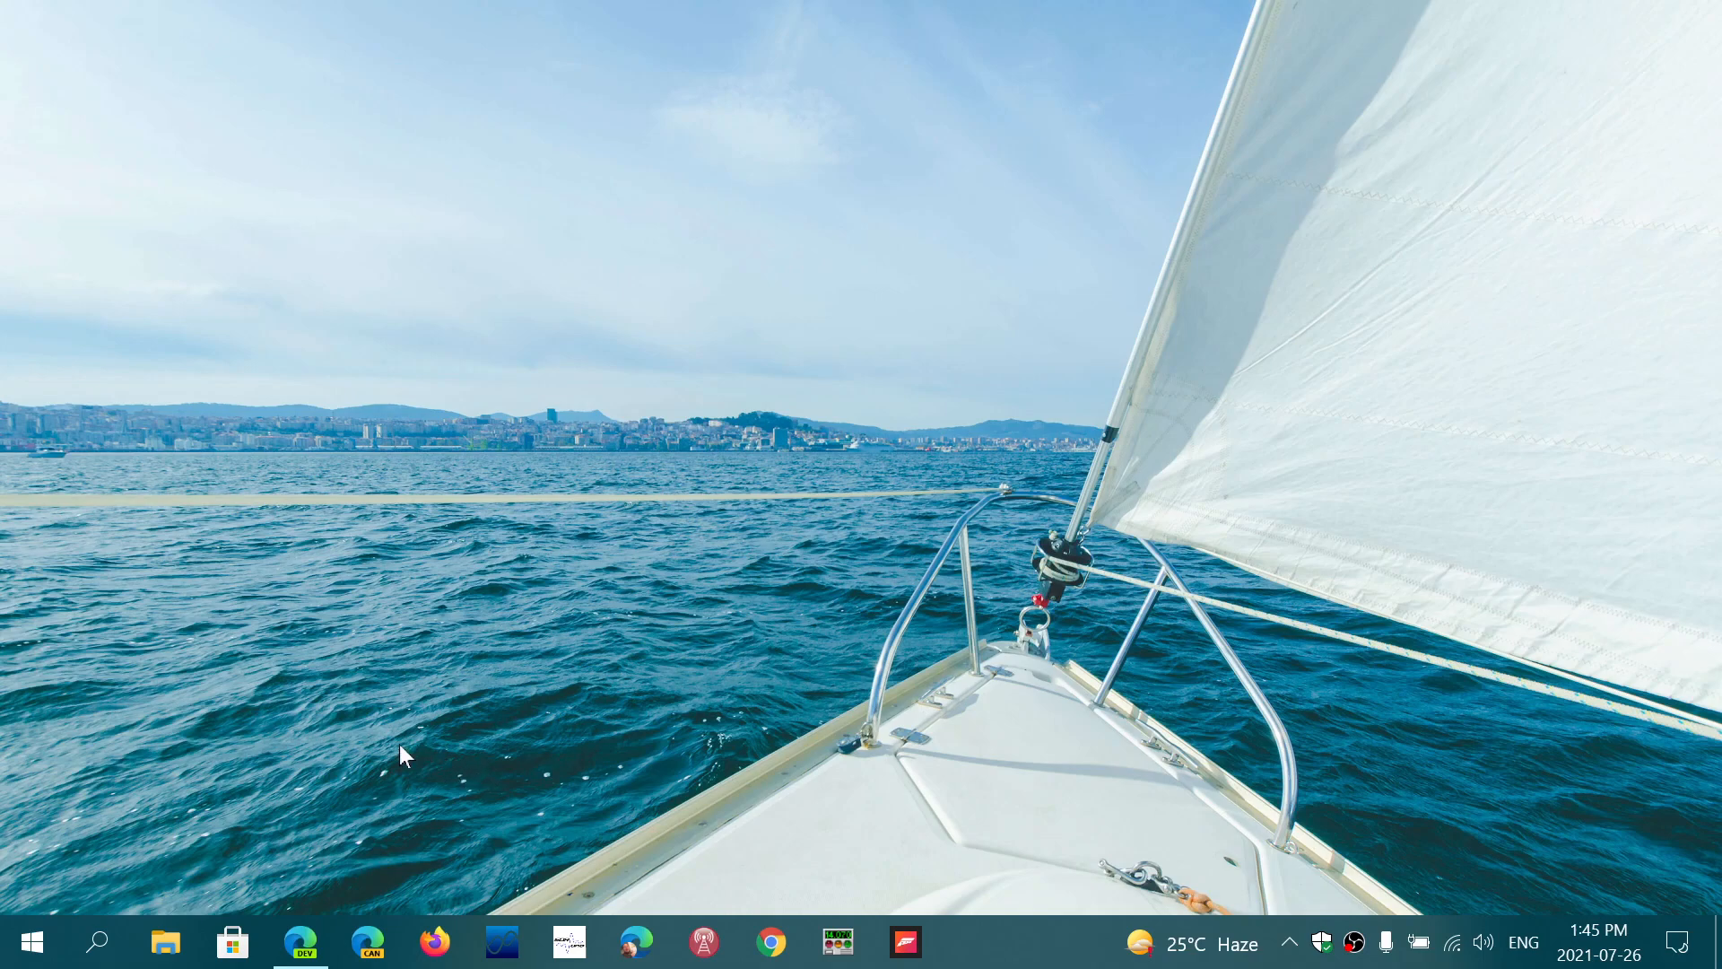
- Bring up the Edge window holding the NAVTEX Pad and DroidNavtex store listings
left_click(299, 942)
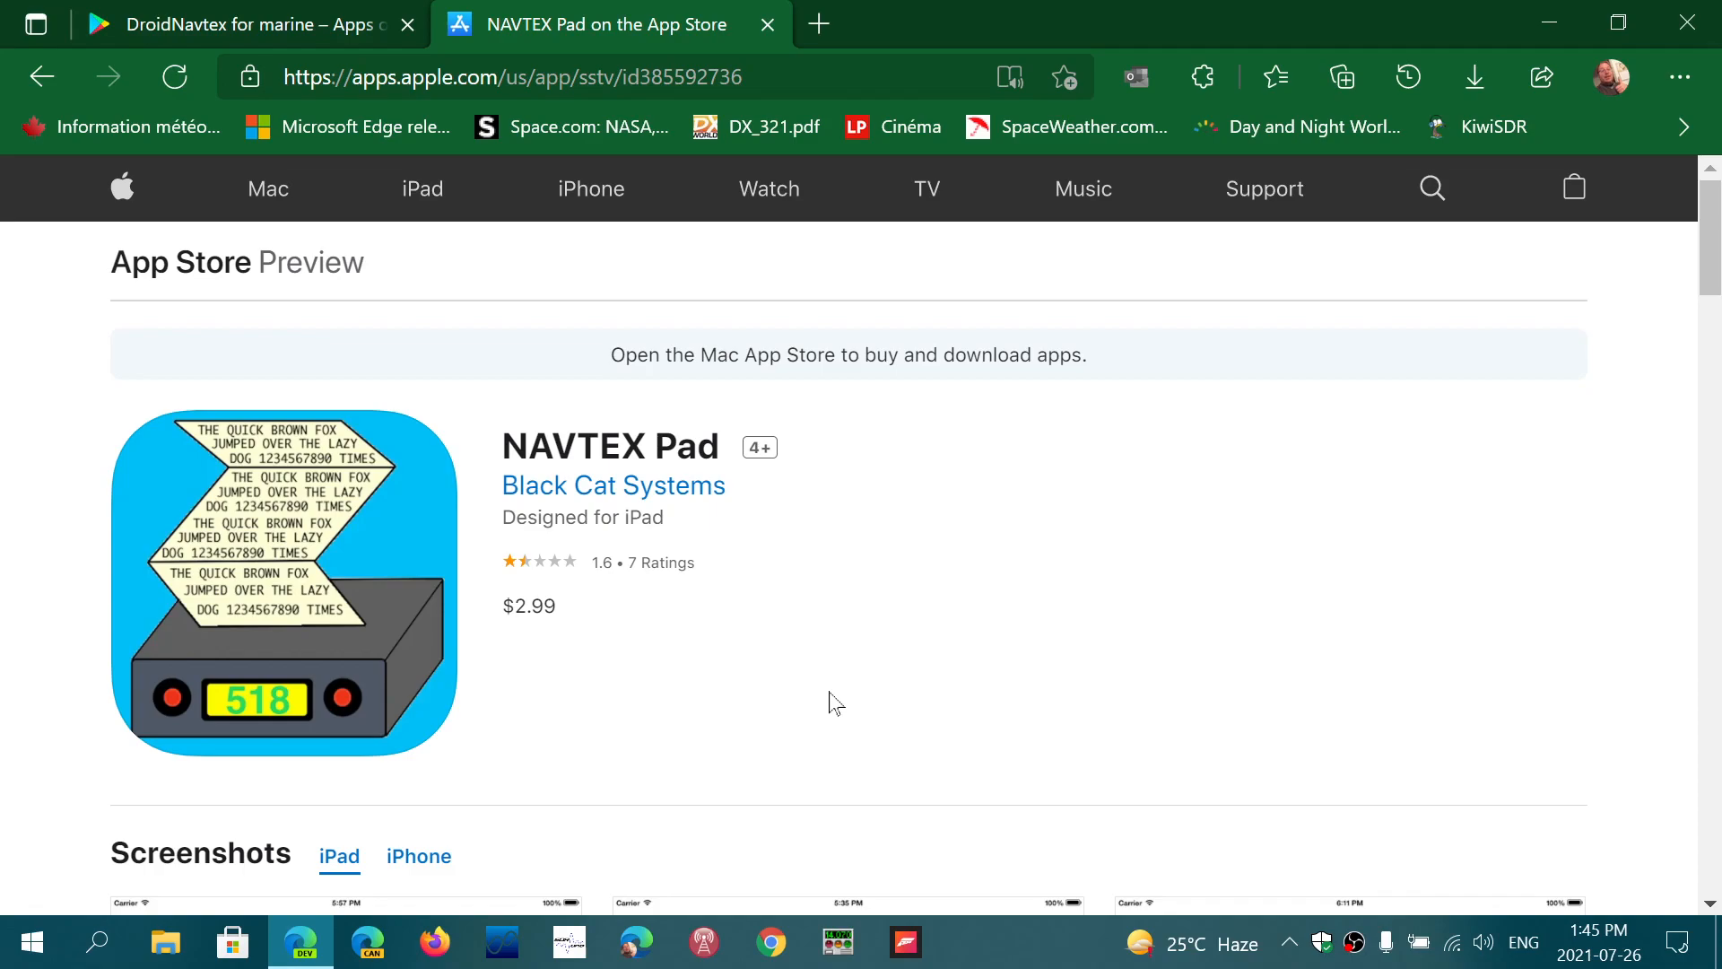
scroll("down", 3)
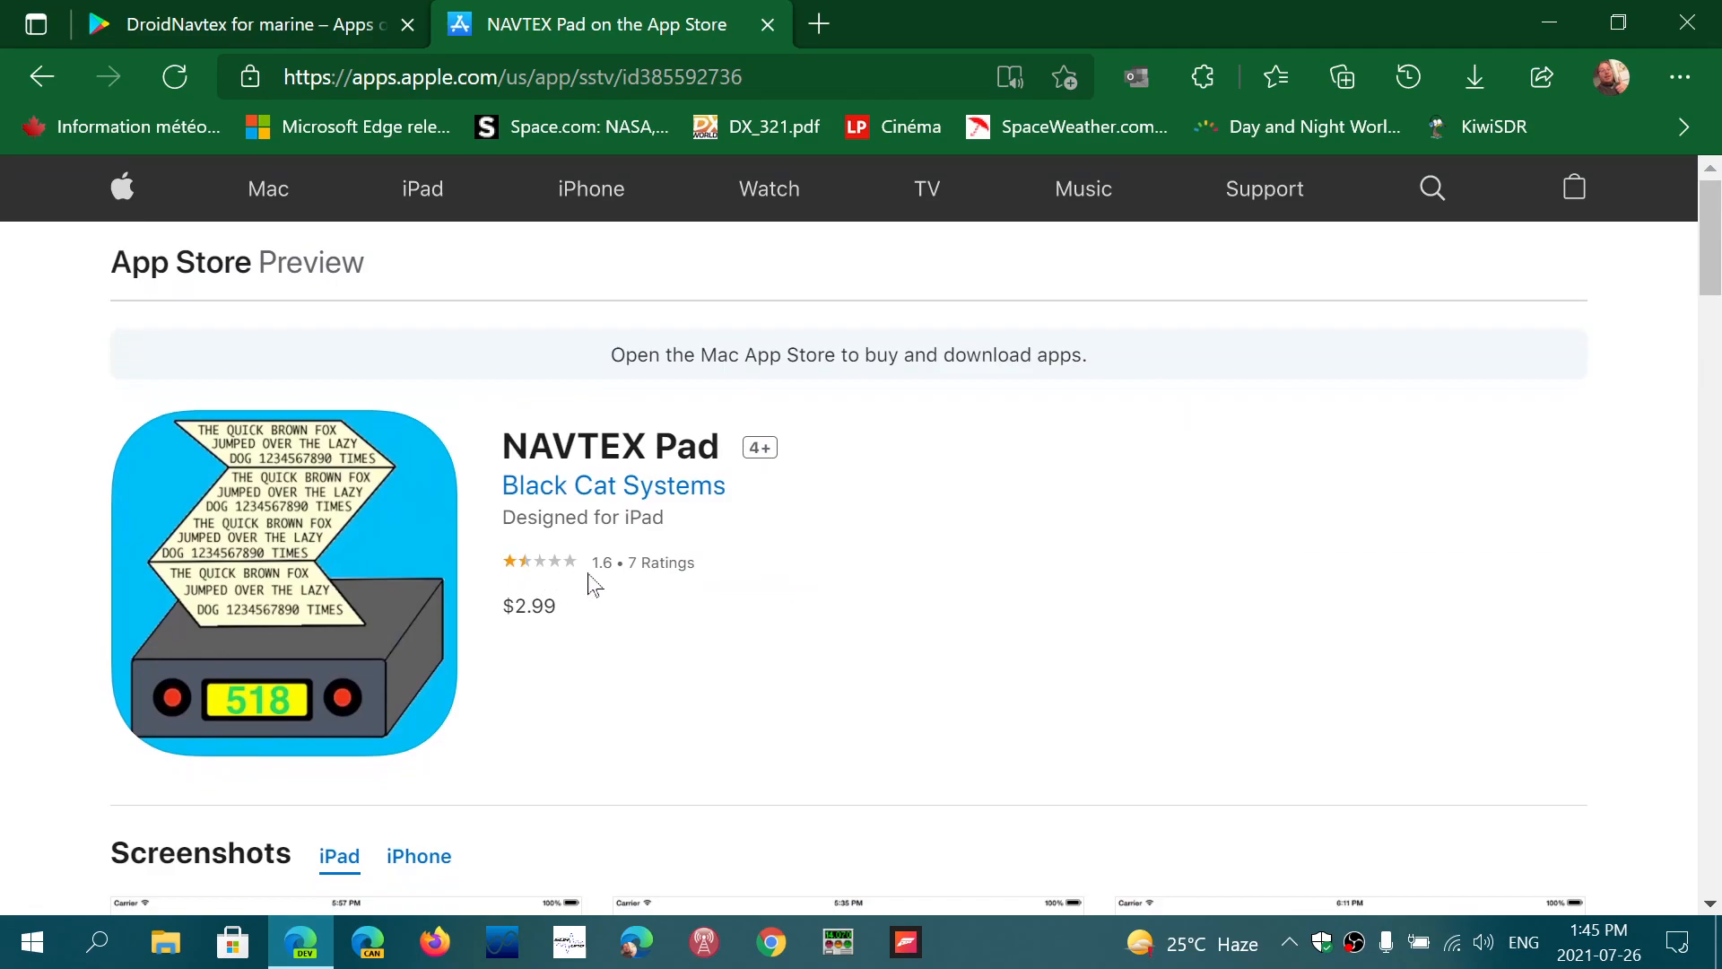
scroll("down", 3)
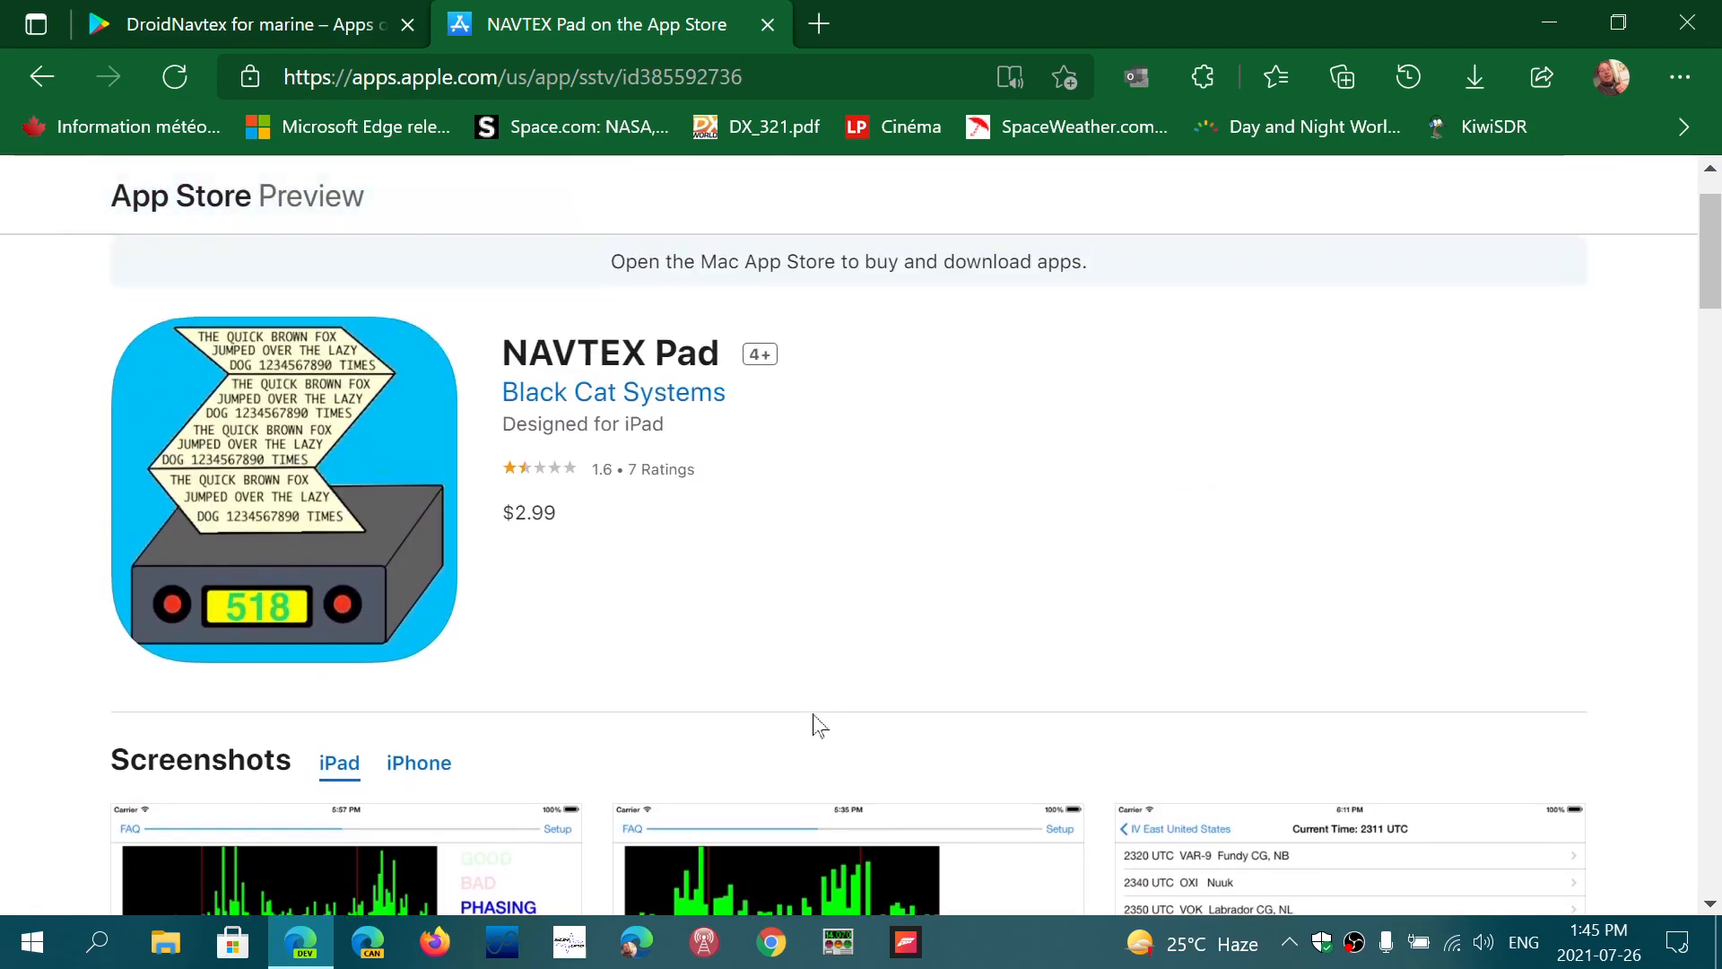
scroll("down", 3)
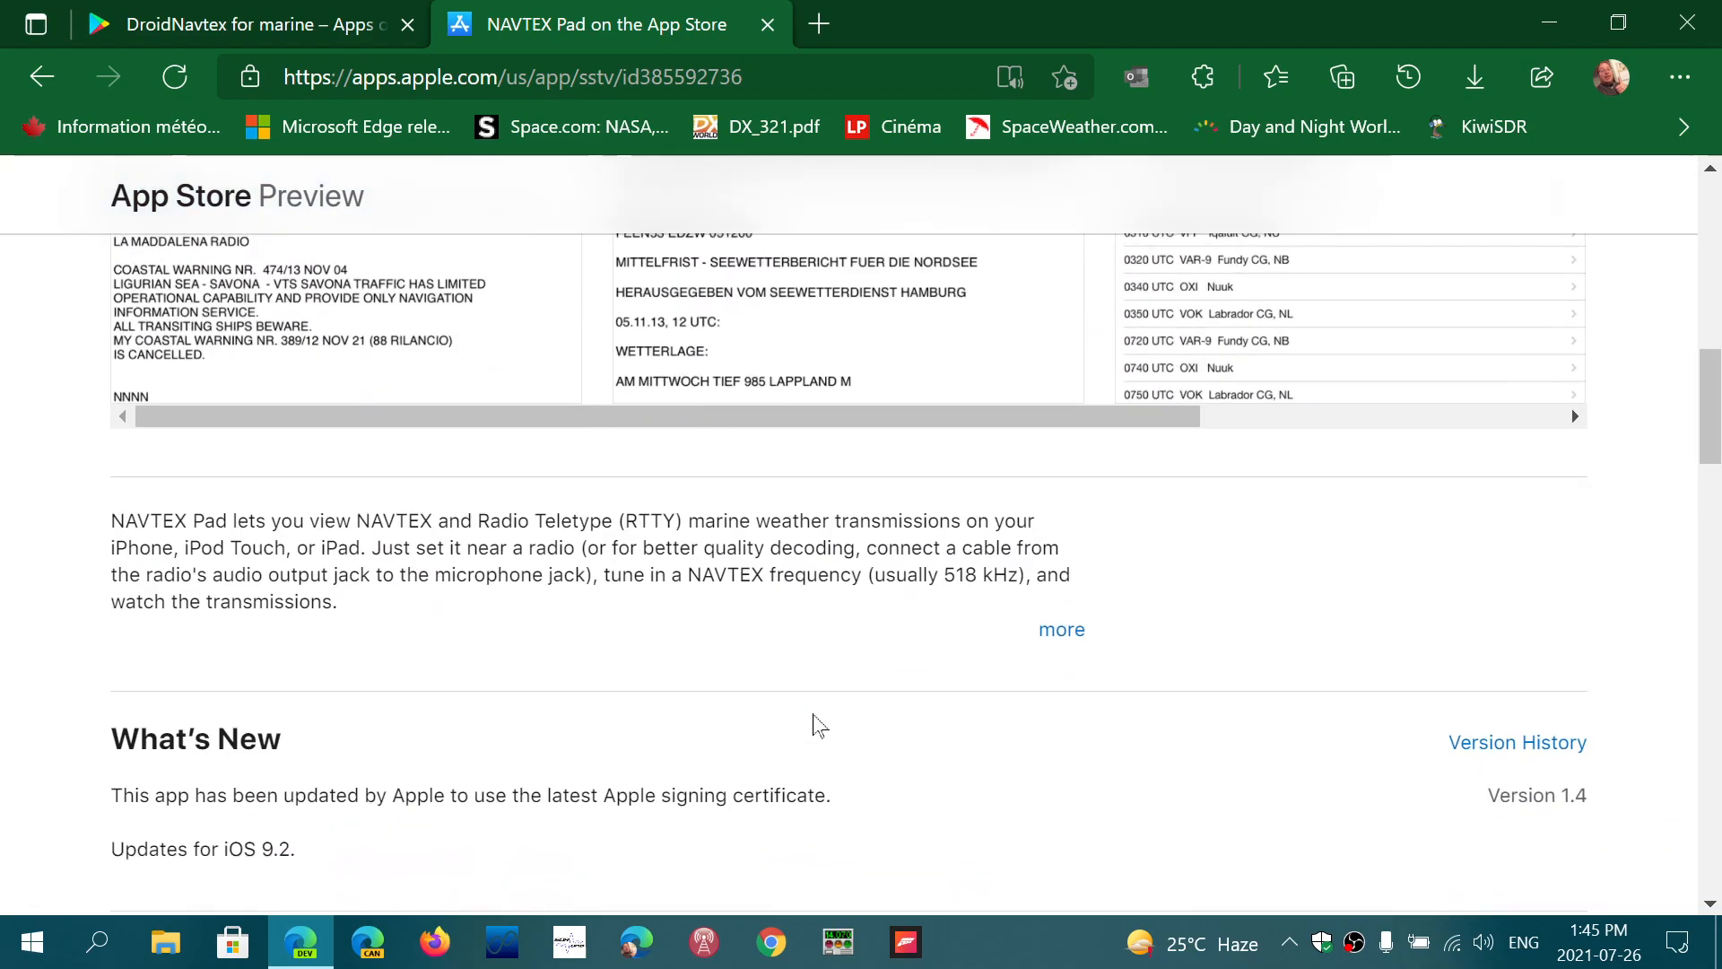
scroll("down", 3)
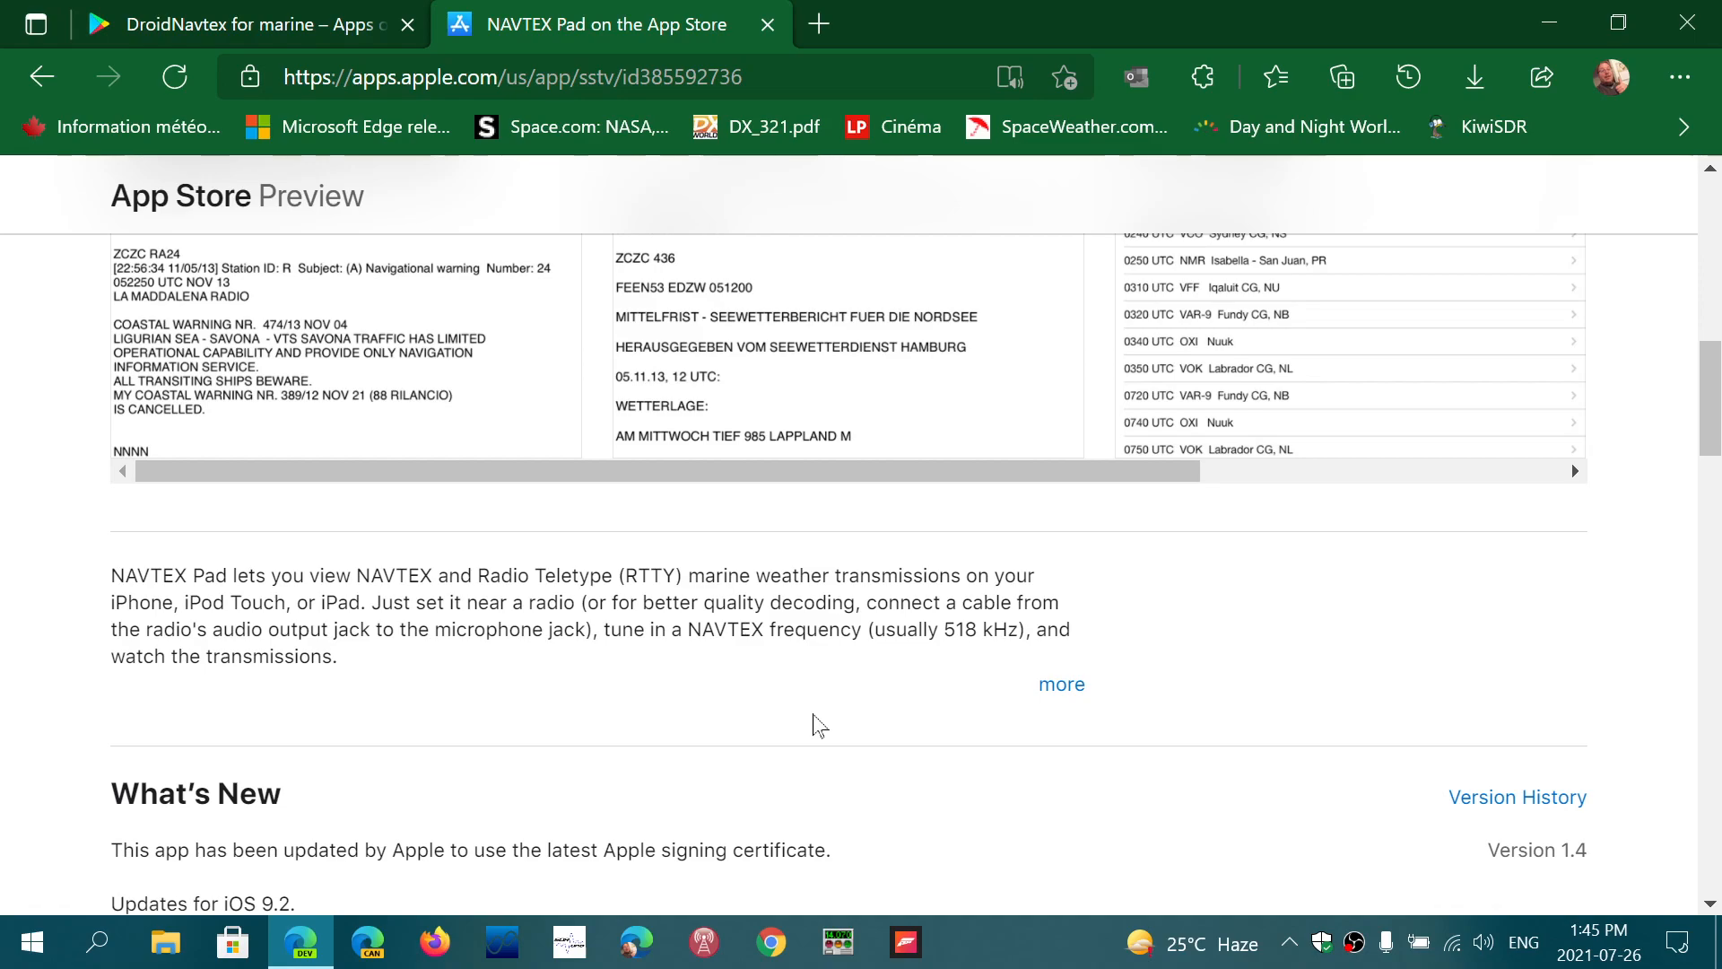
scroll("down", 3)
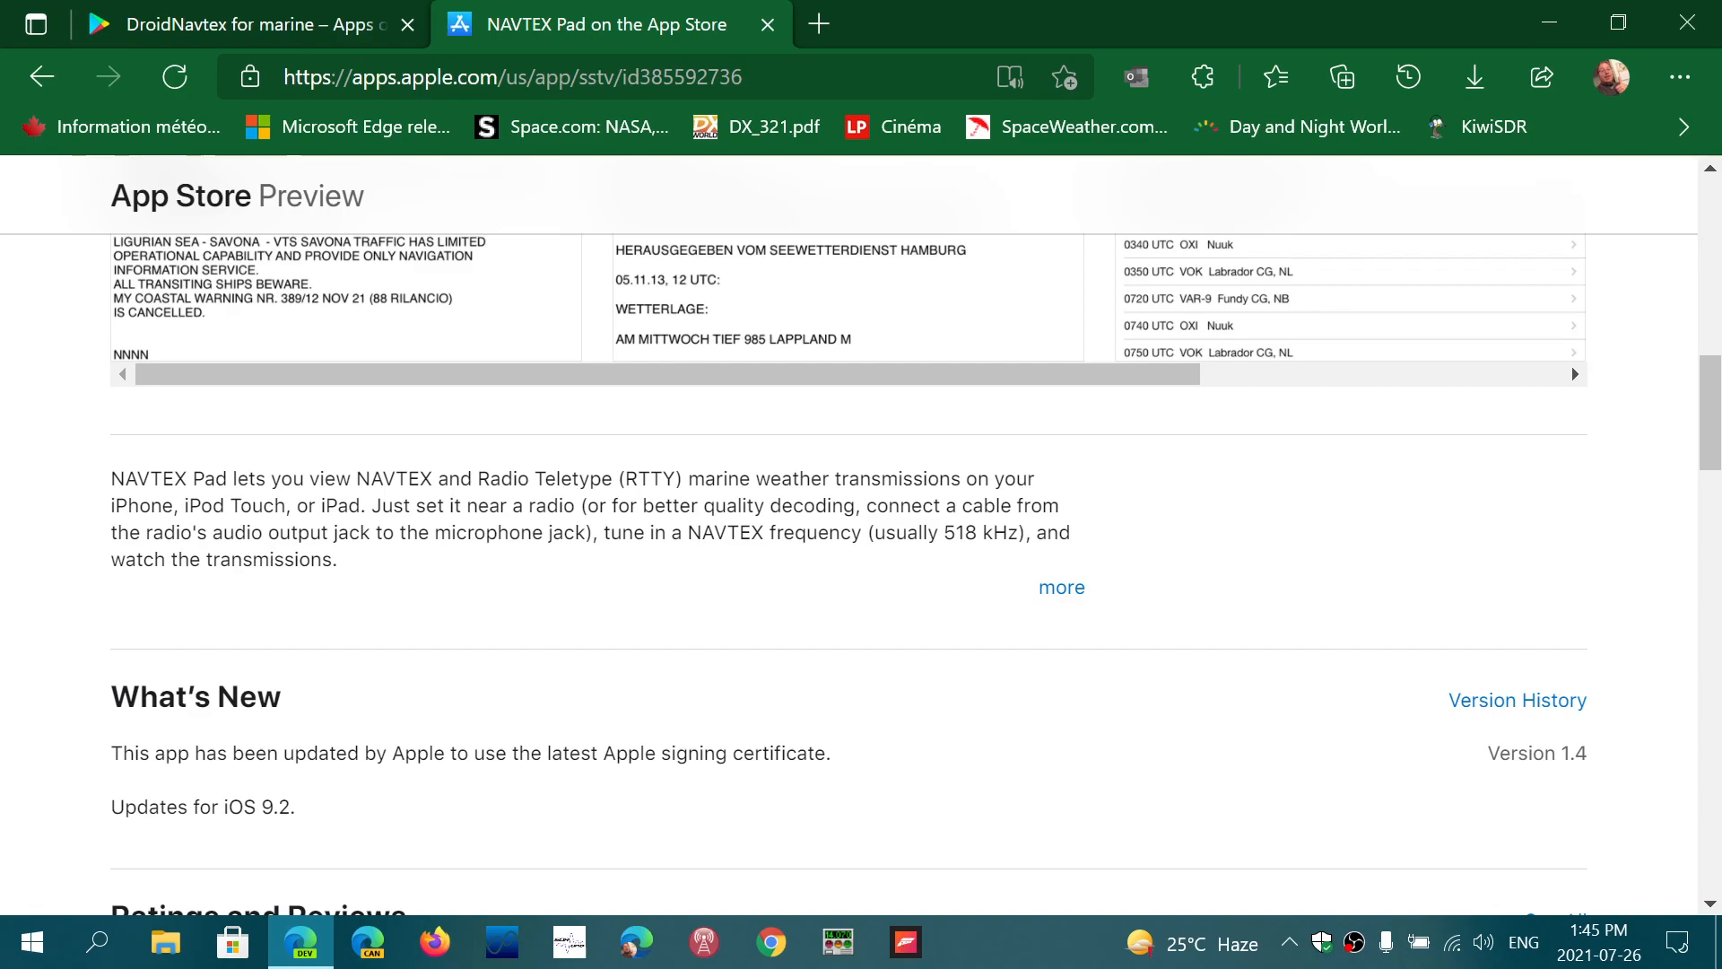
mouse_move(536, 619)
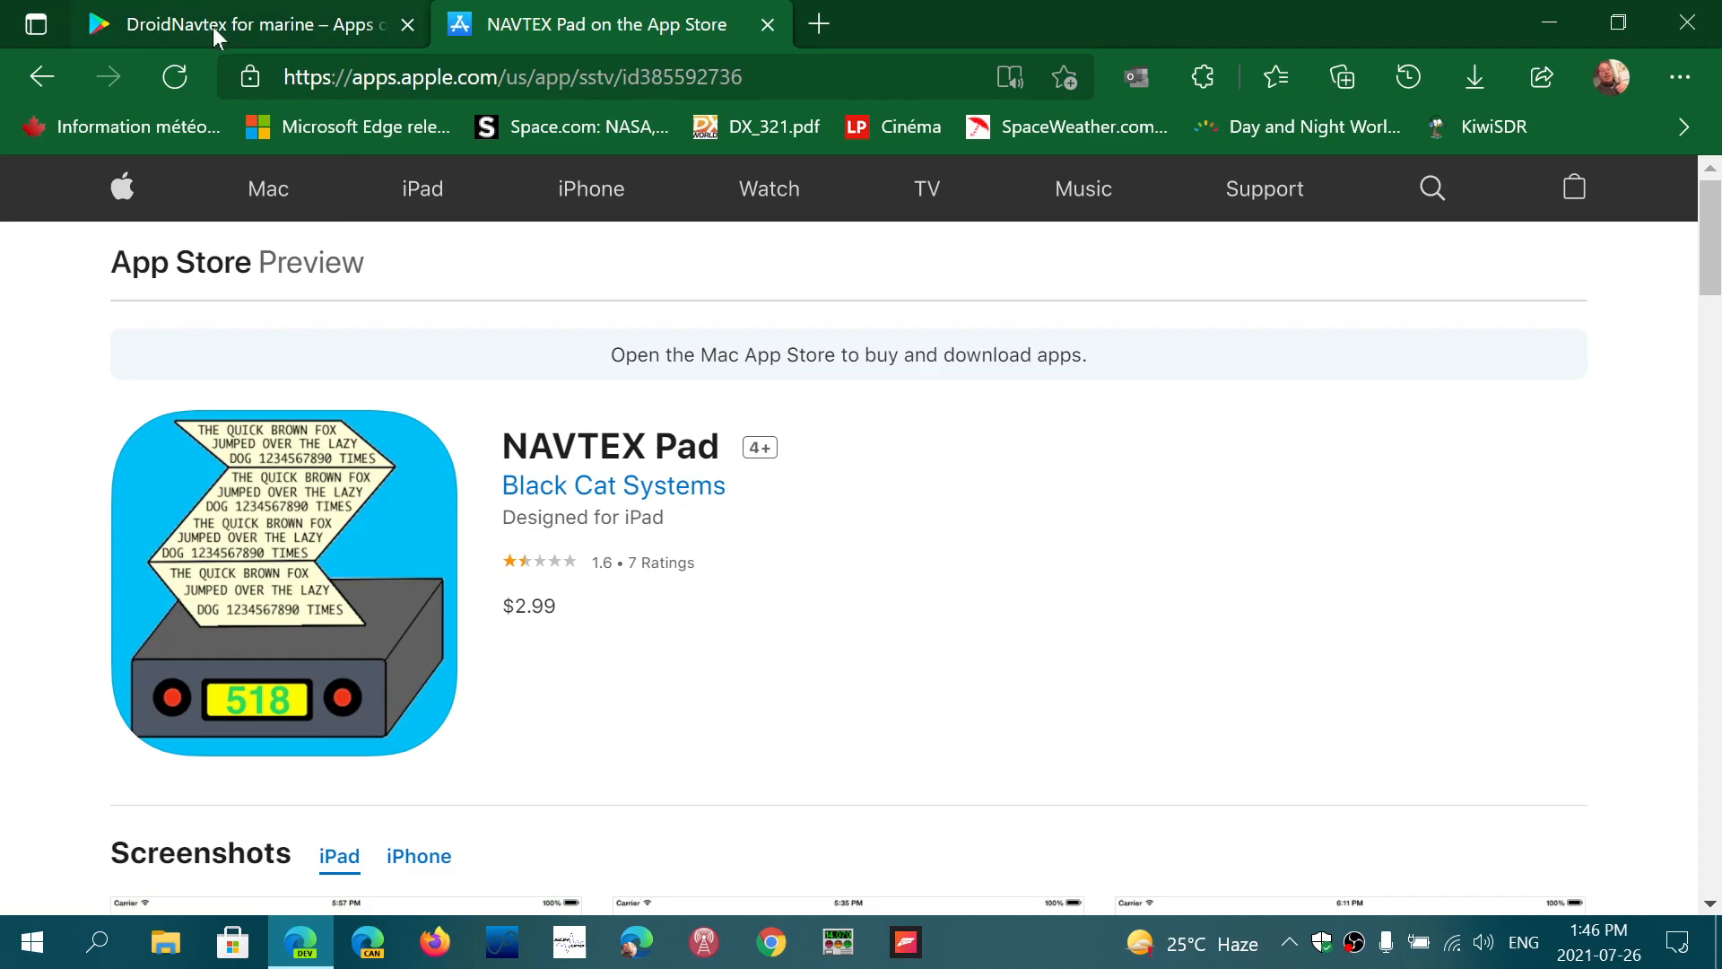
- Switch to the DroidNavtex for marine Google Play tab and scroll through the listing
left_click(242, 23)
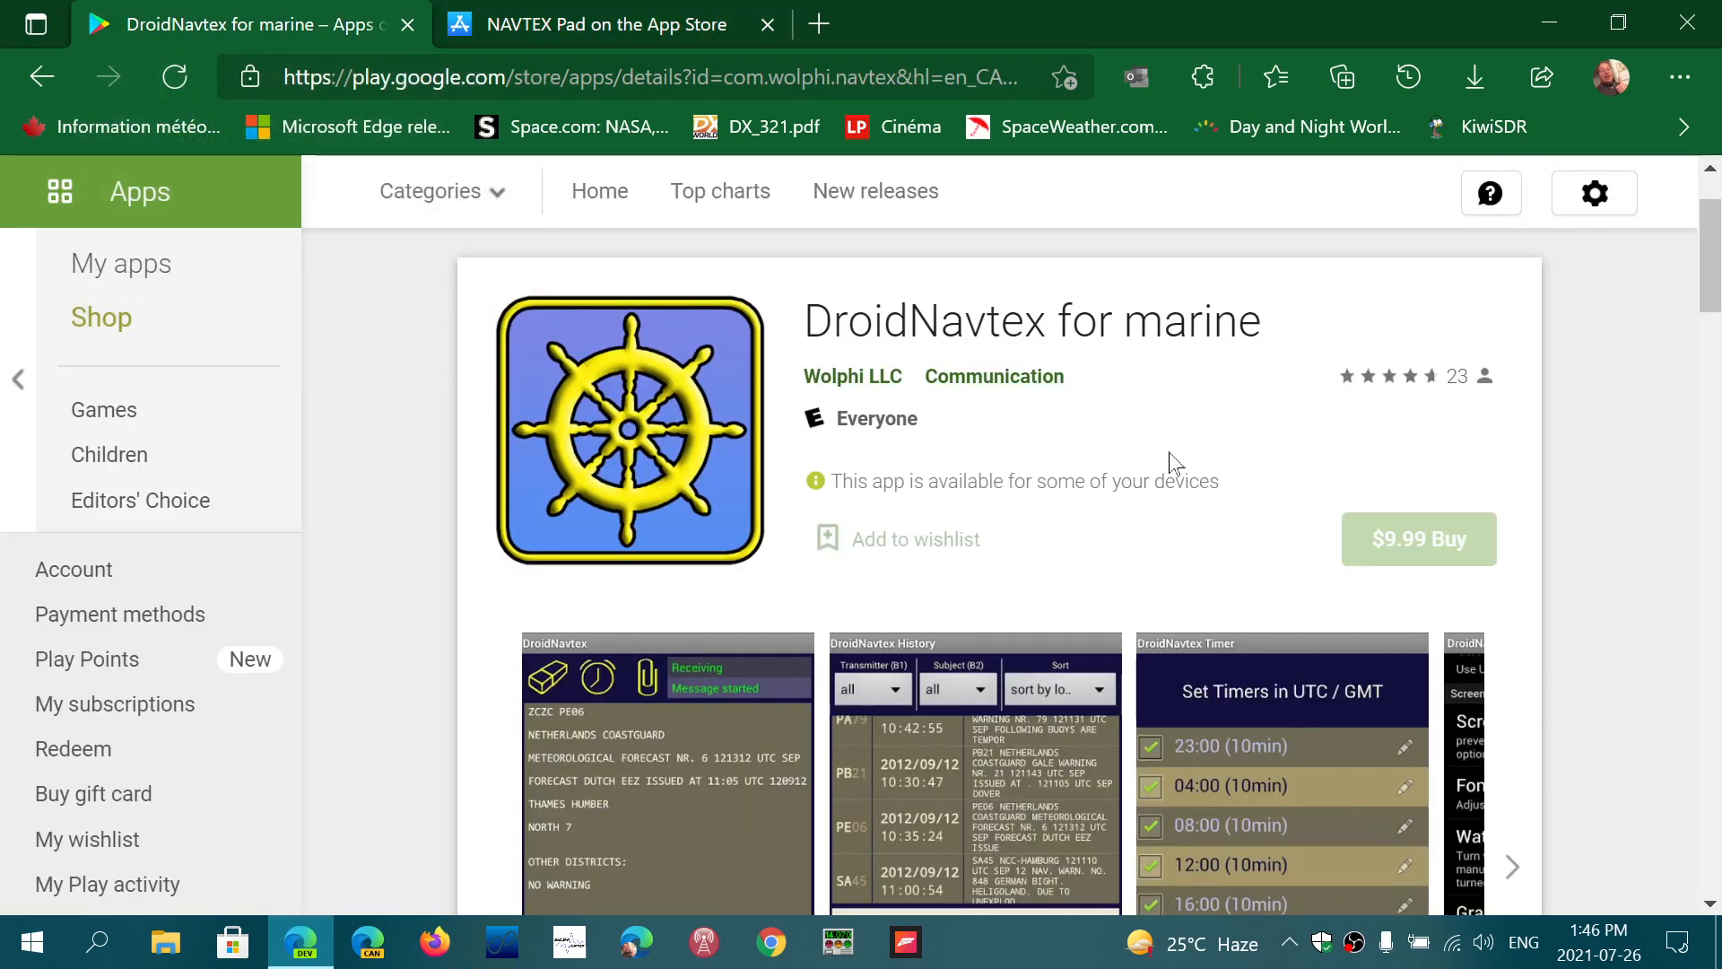
mouse_move(1225, 556)
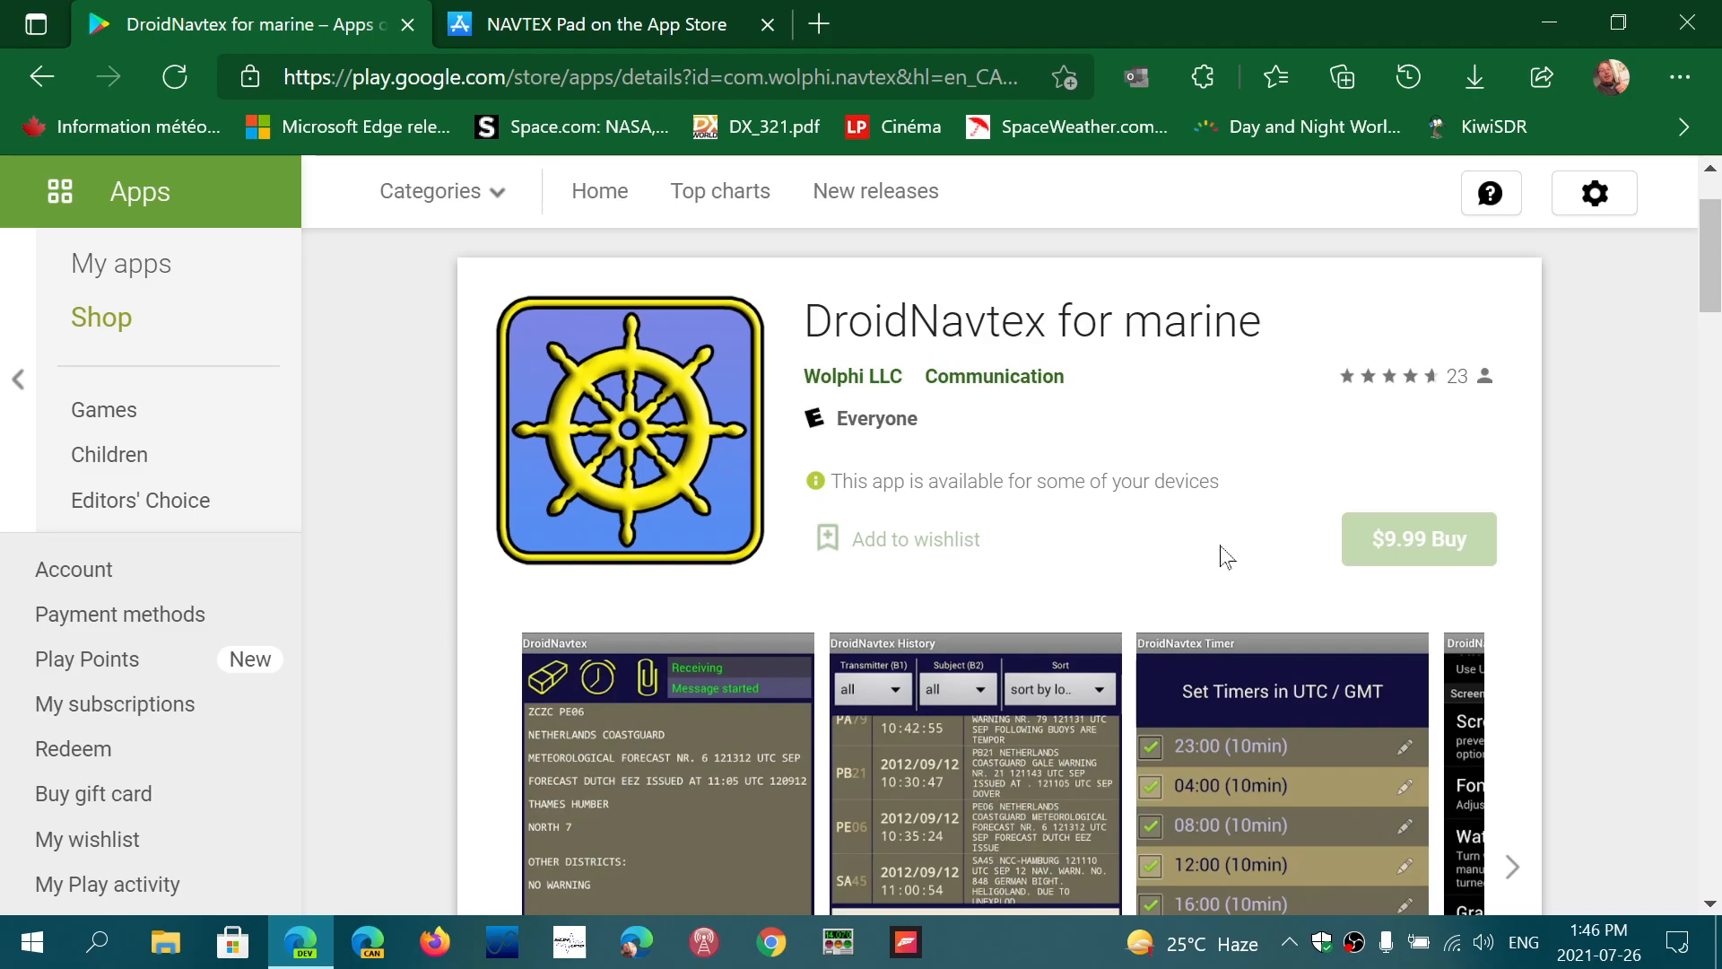
scroll("down", 3)
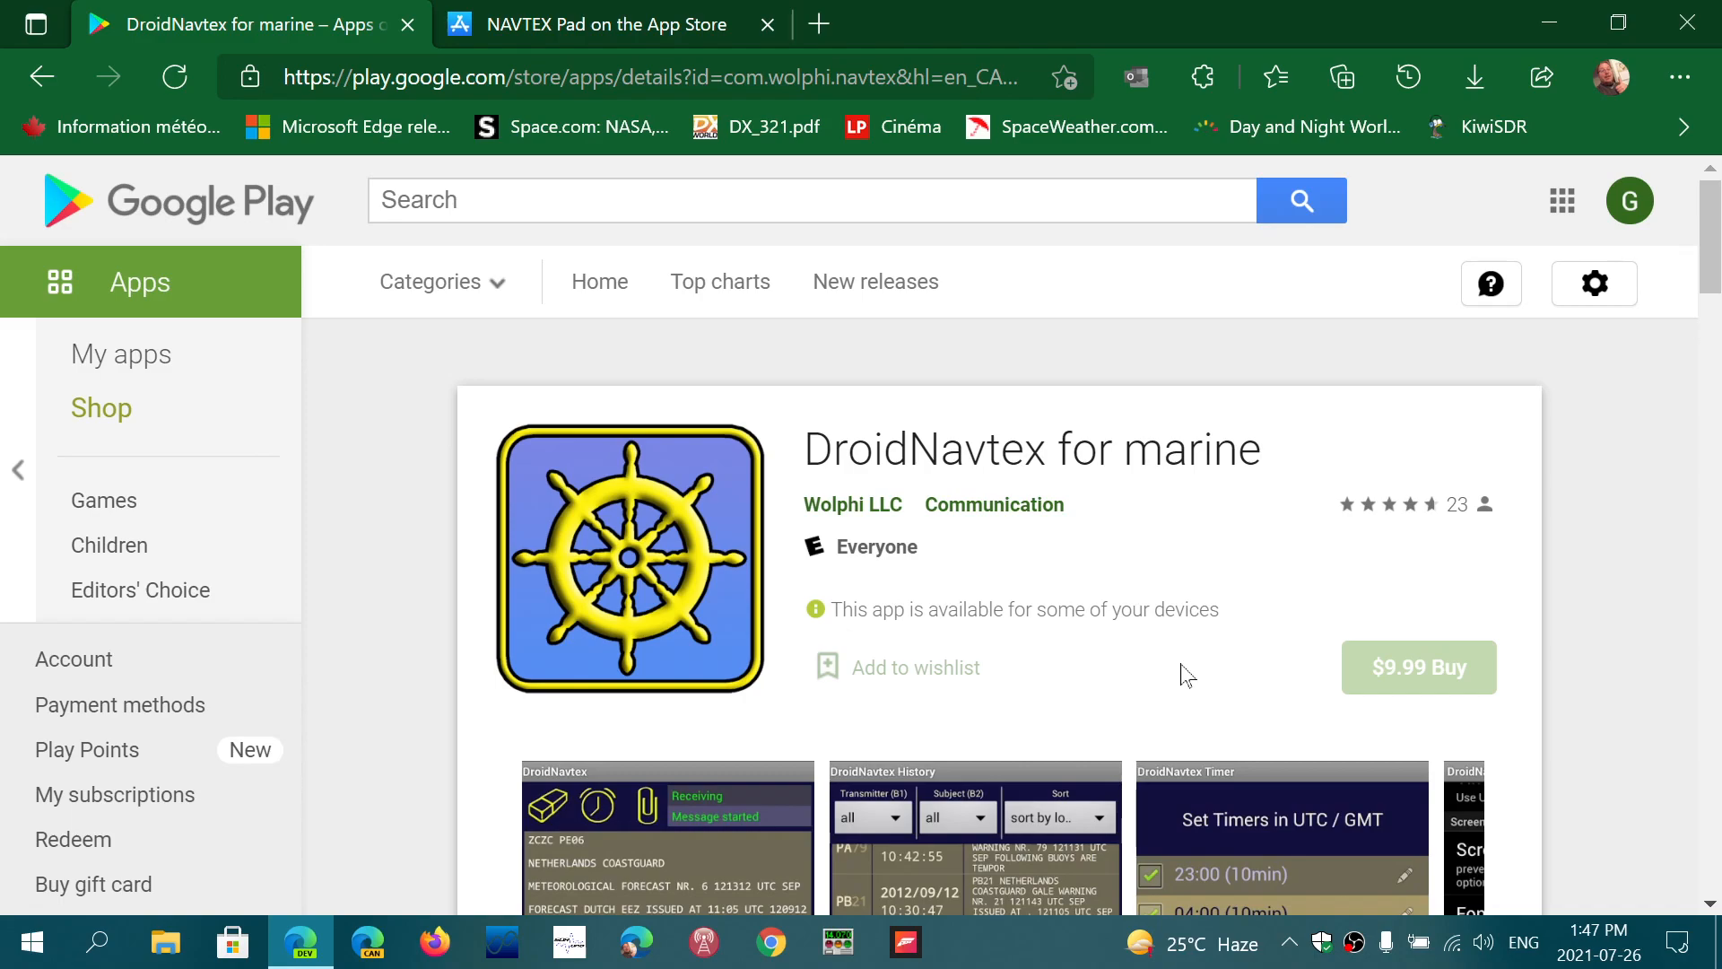
mouse_move(1607, 723)
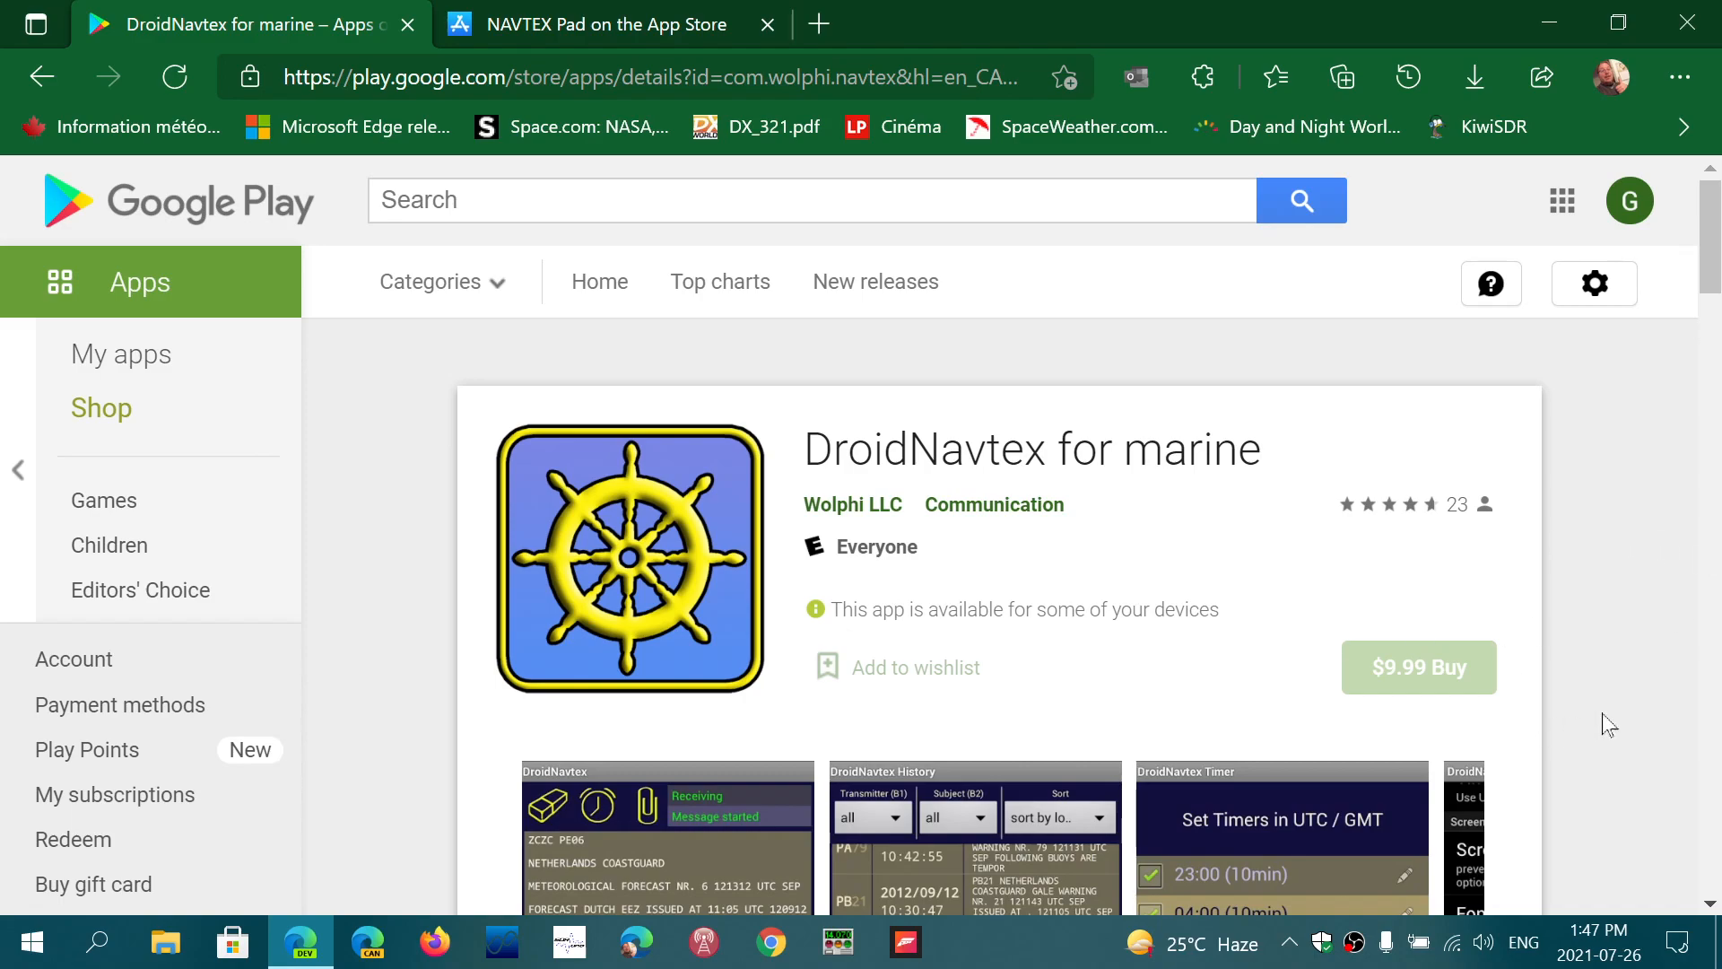
mouse_move(1117, 694)
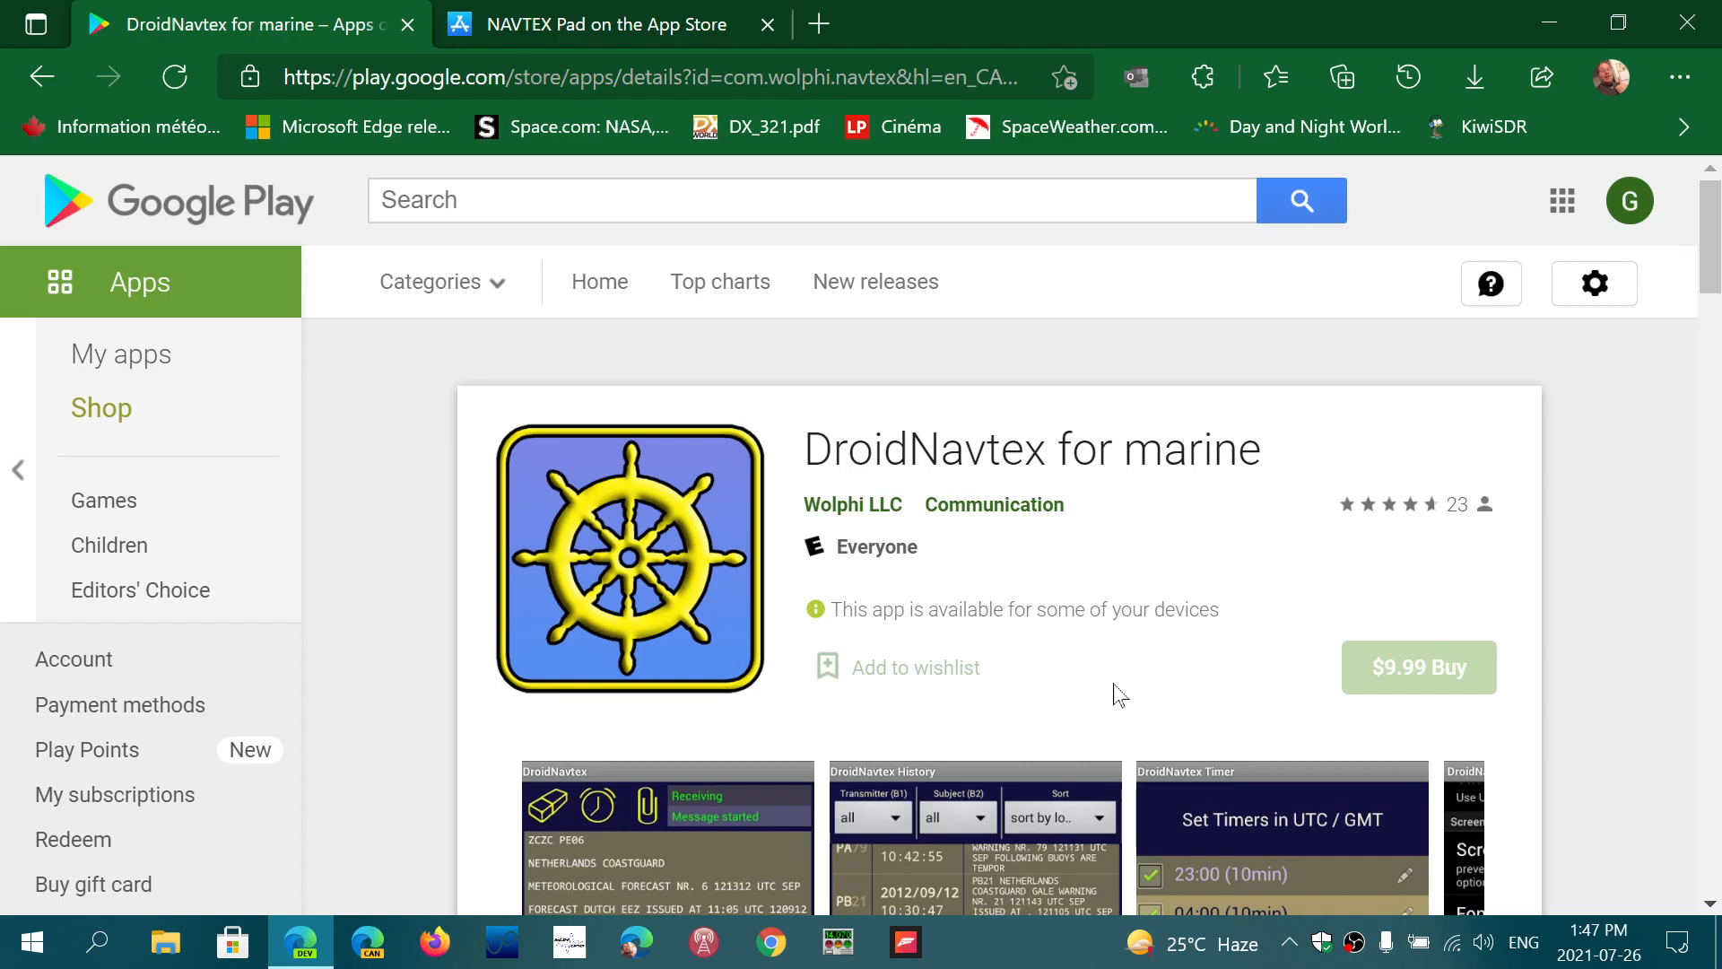
mouse_move(427, 393)
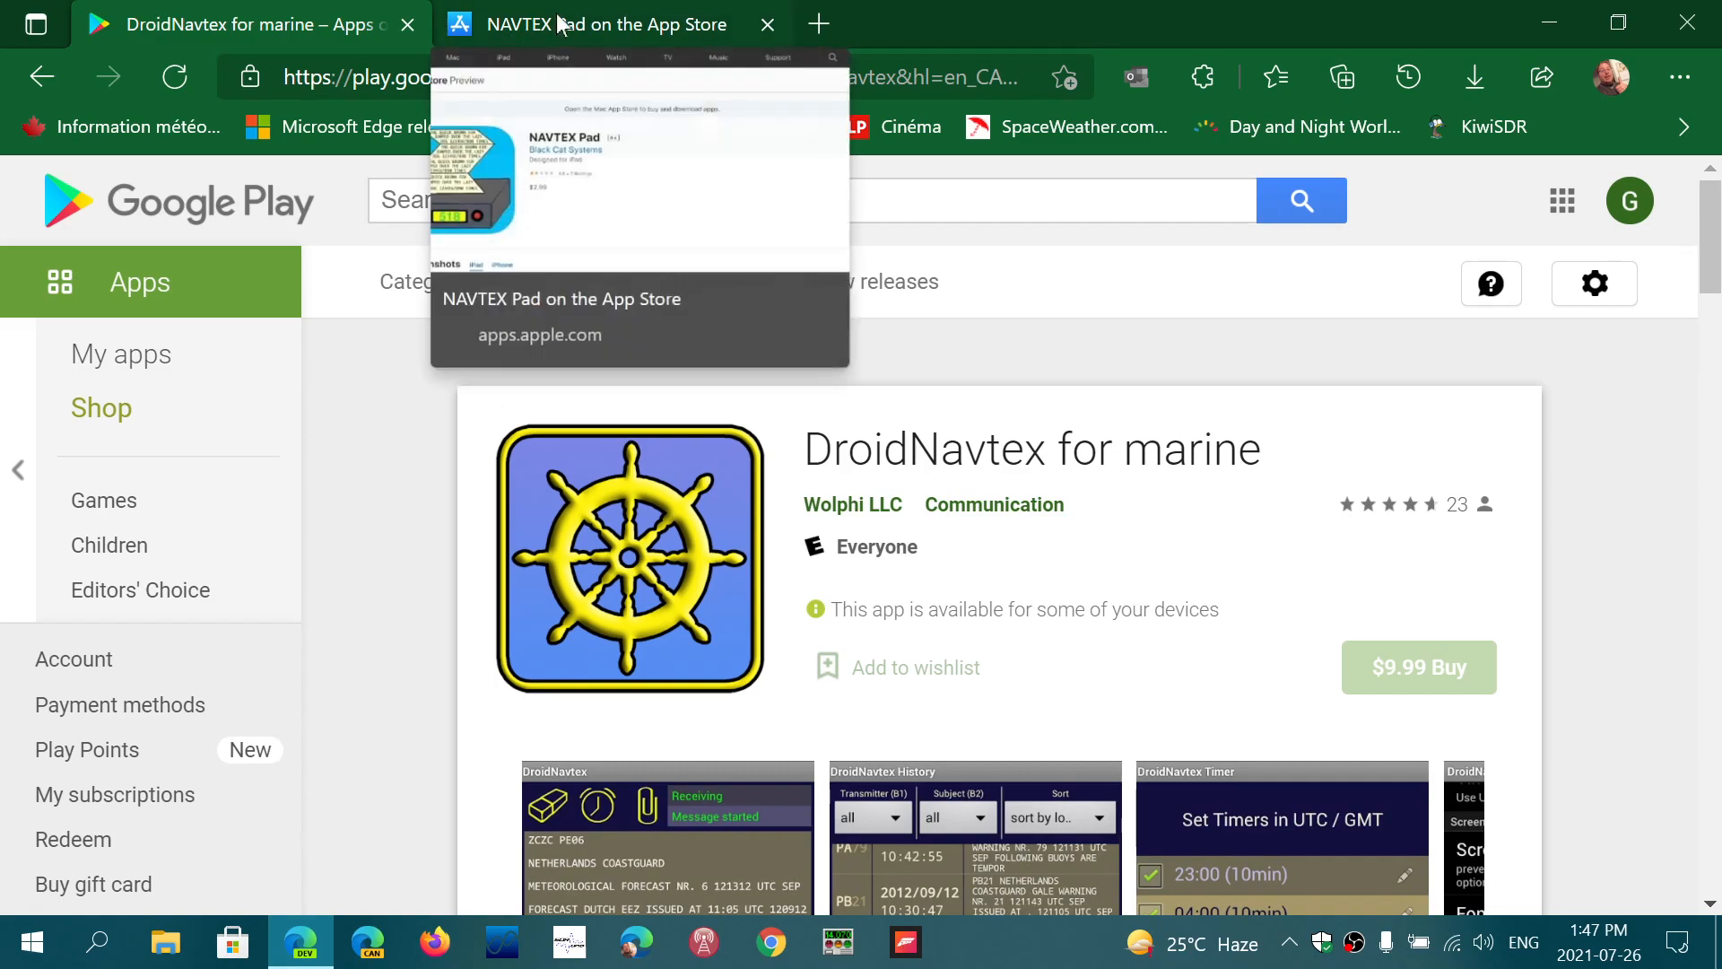
left_click(604, 24)
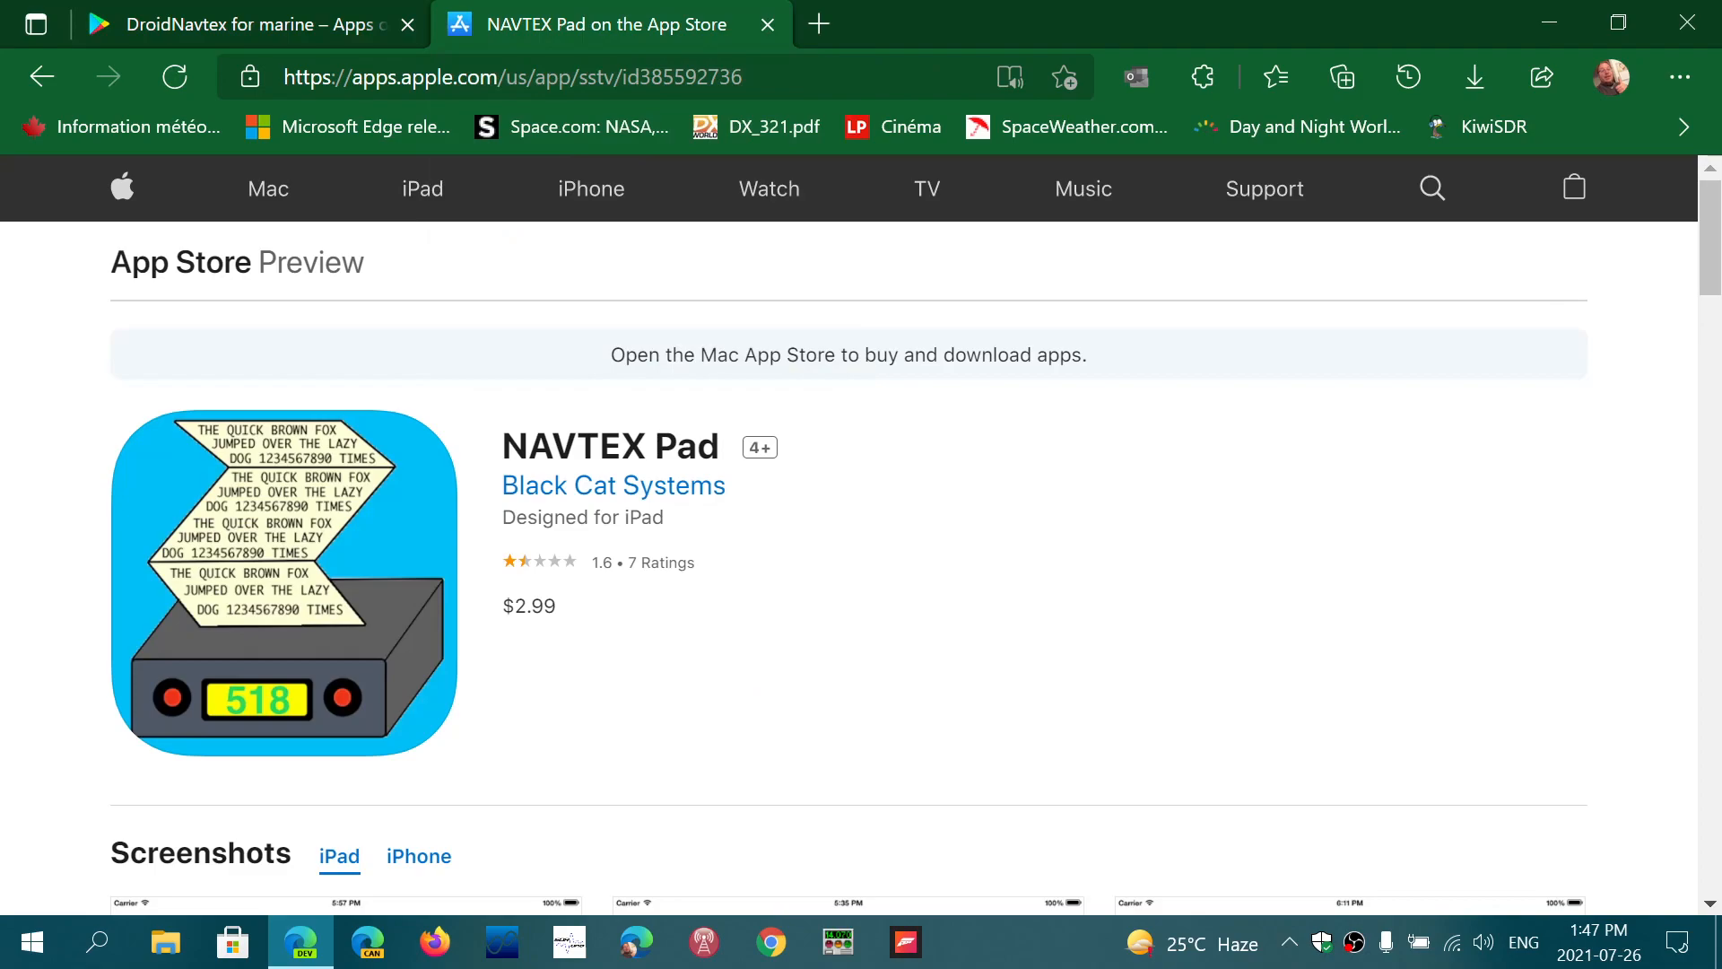
mouse_move(613, 485)
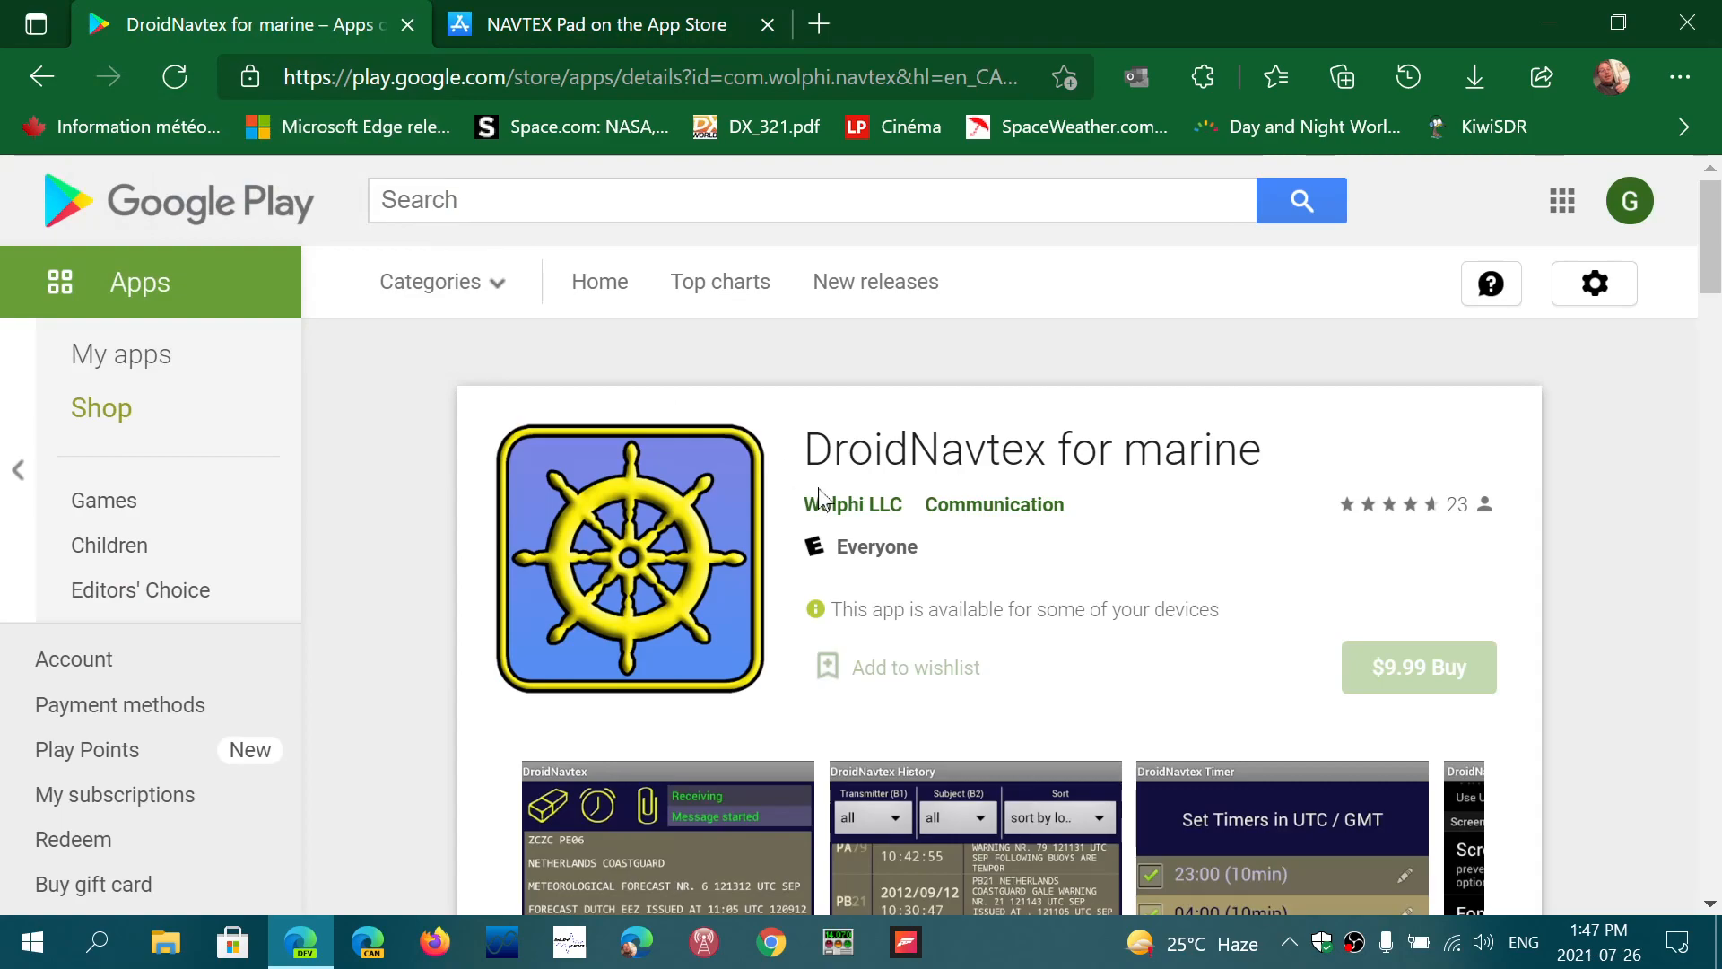
mouse_move(1033, 951)
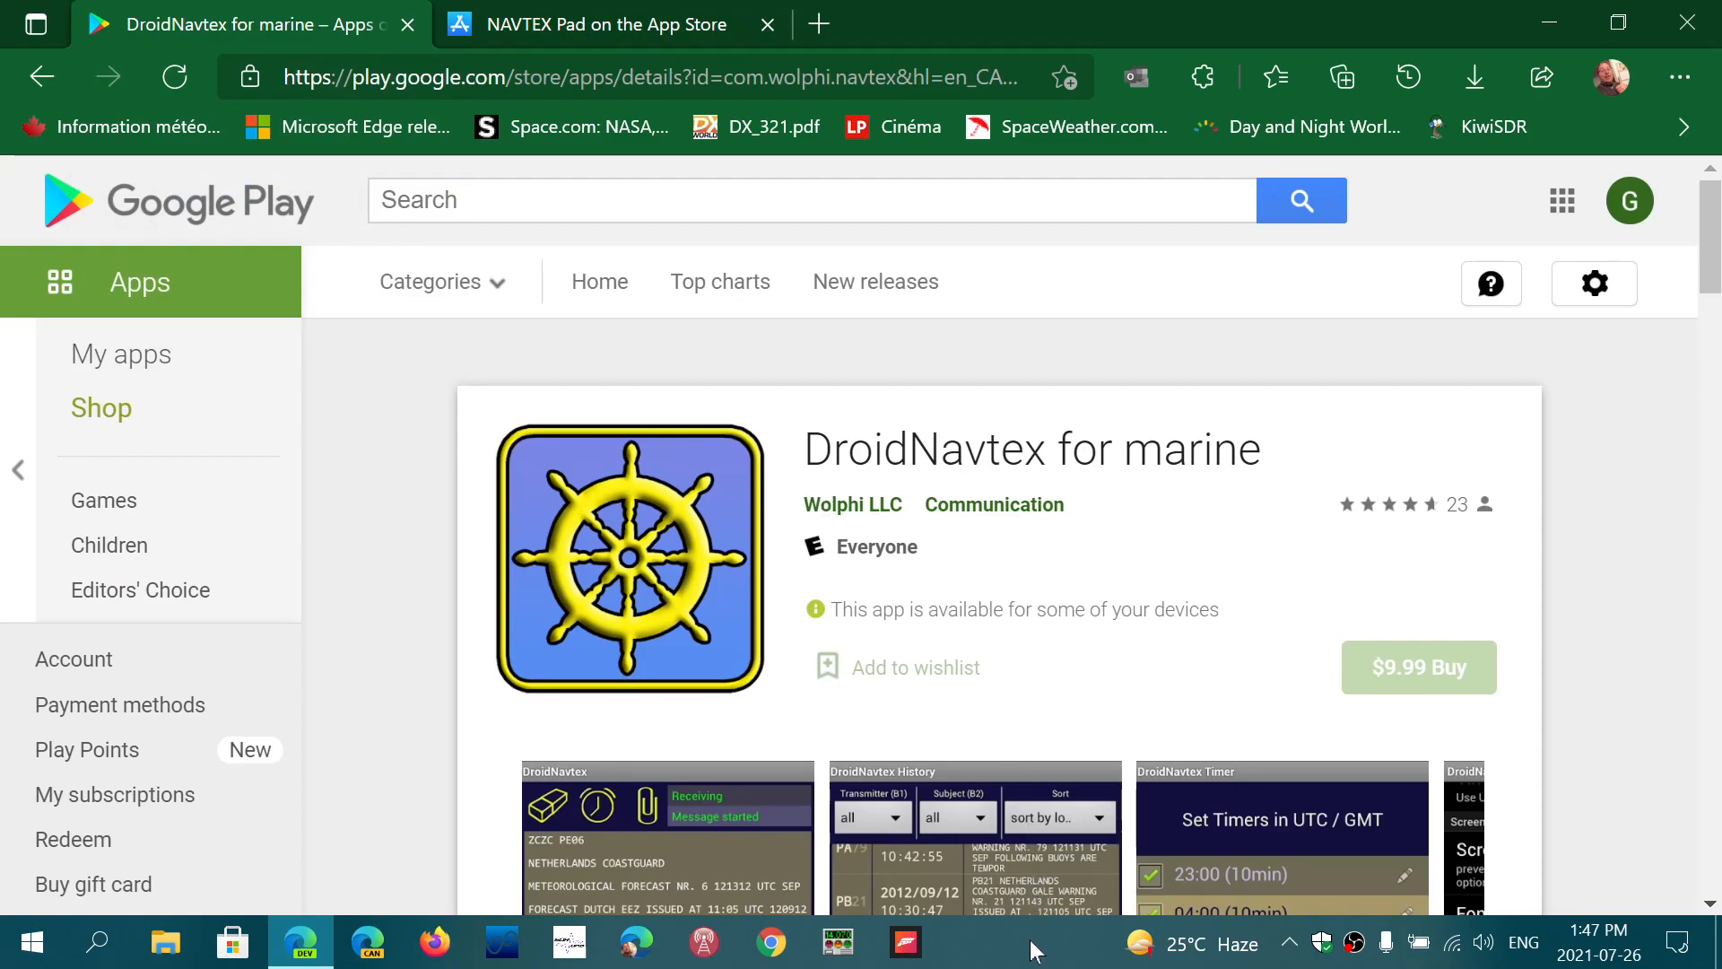